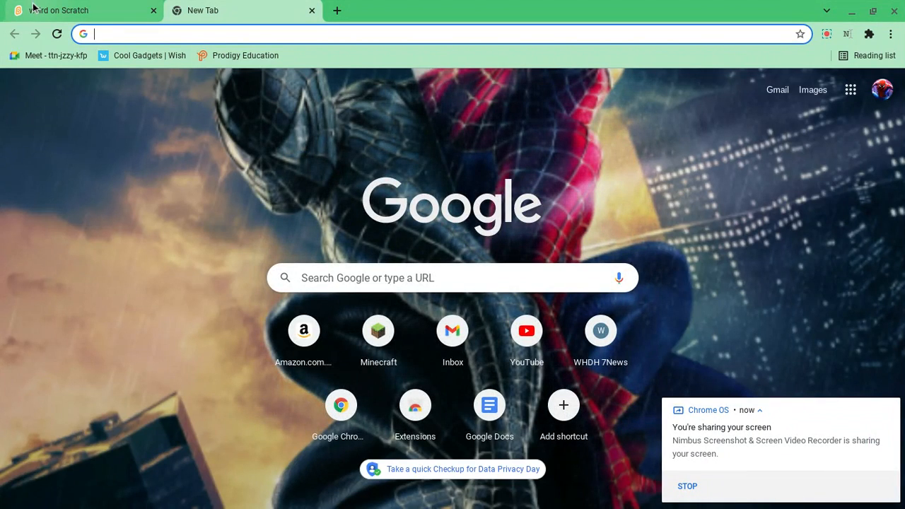
# - Return to the weird project page and search Scratch for 'guck'
pyautogui.click(78, 10)
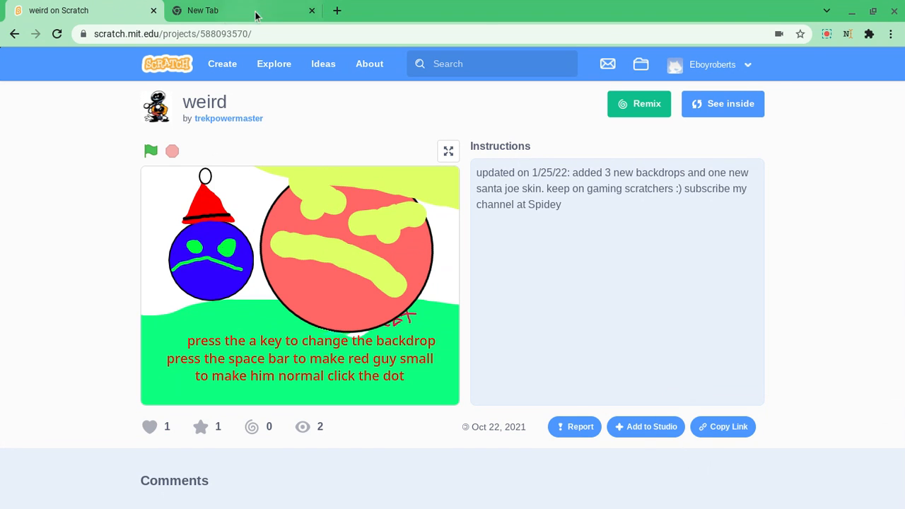
pyautogui.write('guck')
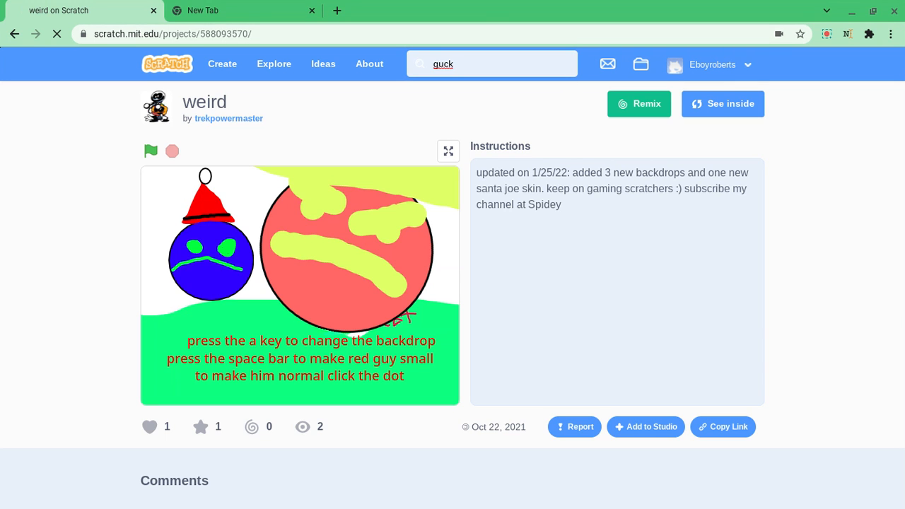
pyautogui.press('Return')
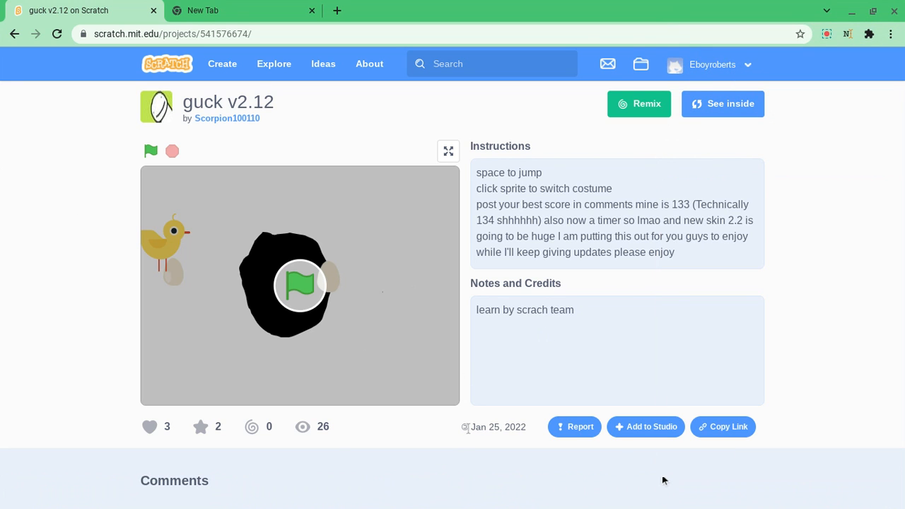
# - Play guck v2.12 with several restarts, reach a score of 21, then scroll to its comments
pyautogui.scroll(-3)
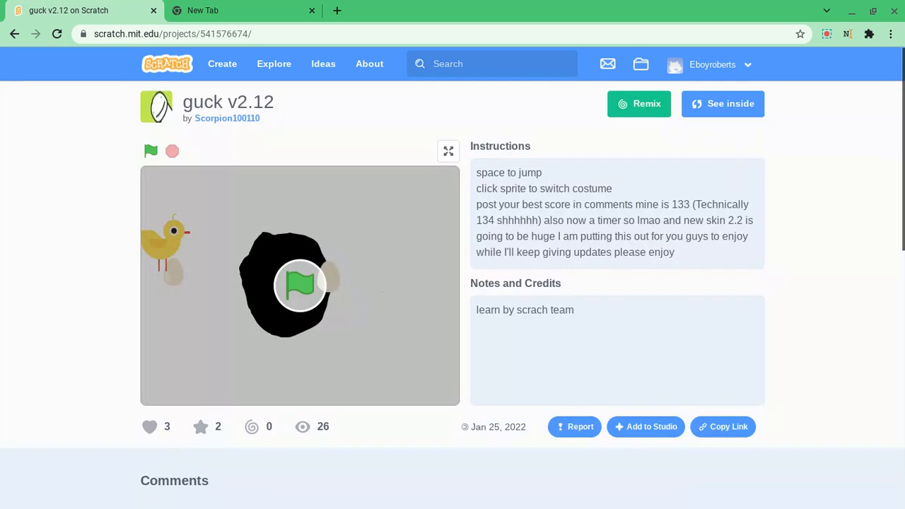
pyautogui.click(151, 151)
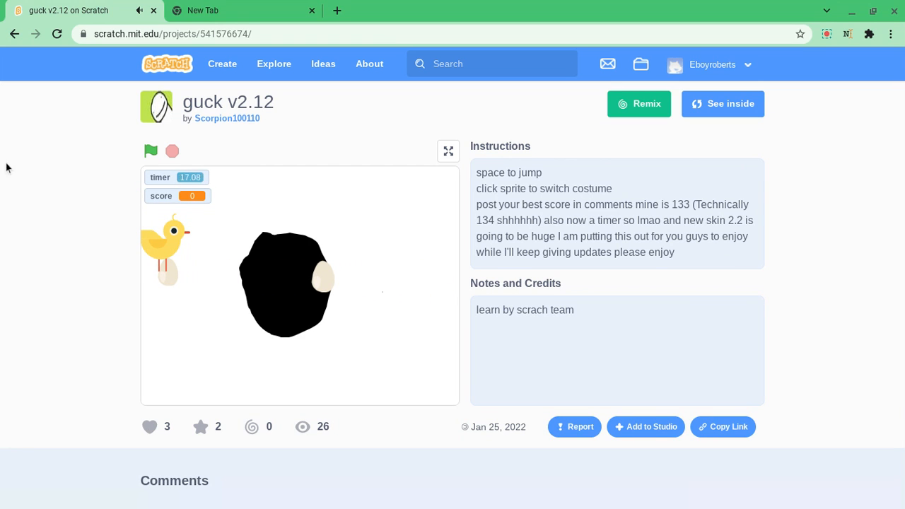
pyautogui.click(149, 151)
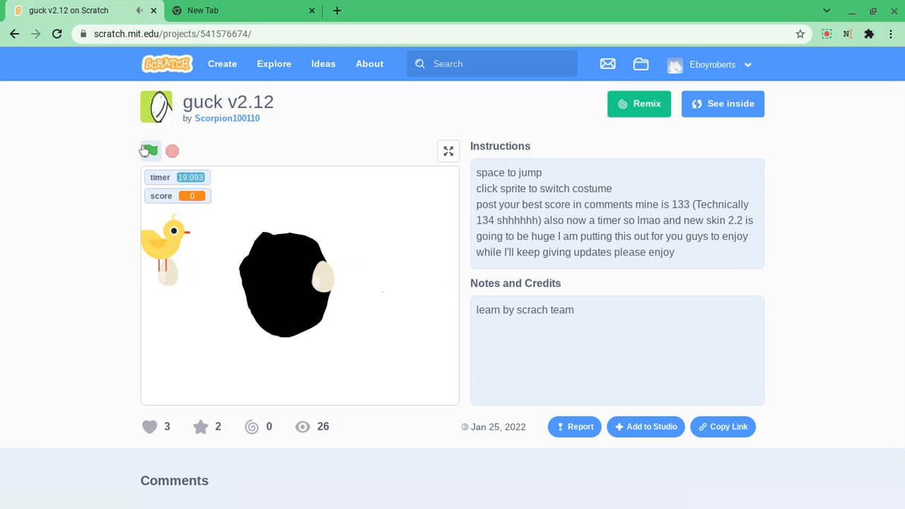
pyautogui.click(150, 151)
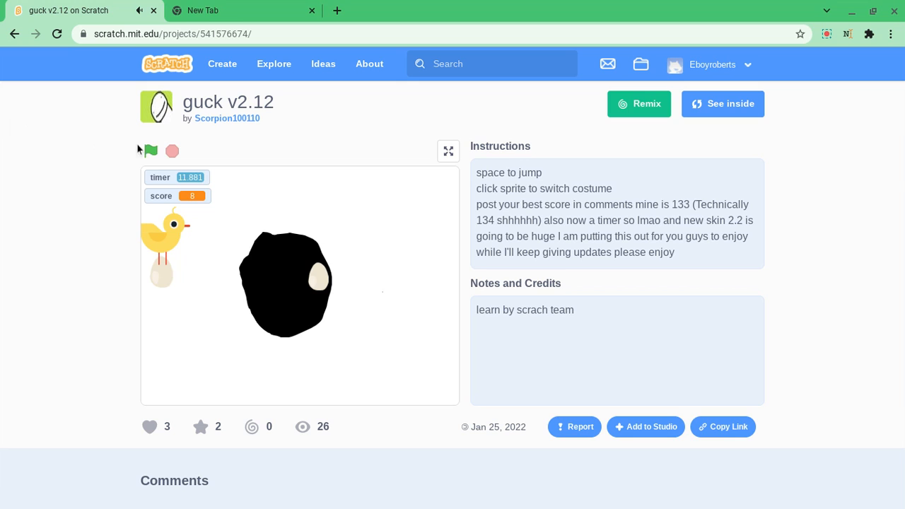
pyautogui.click(149, 151)
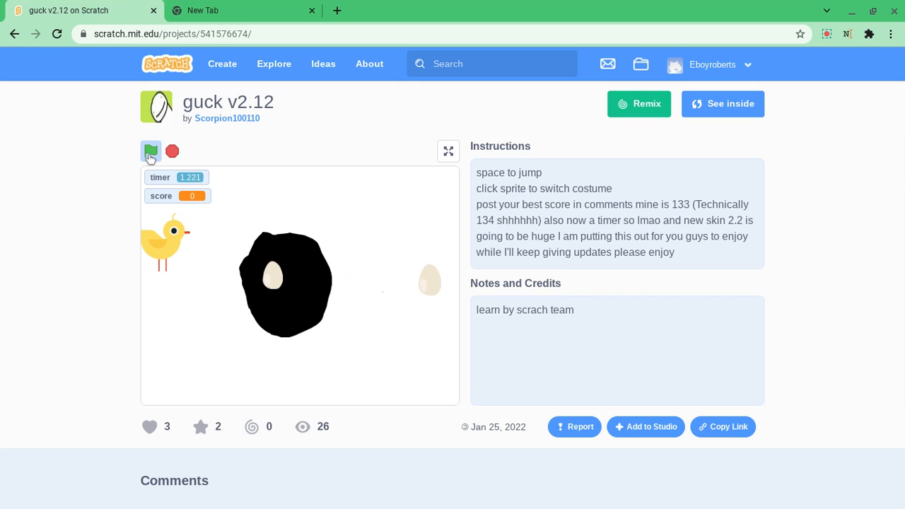
pyautogui.click(151, 152)
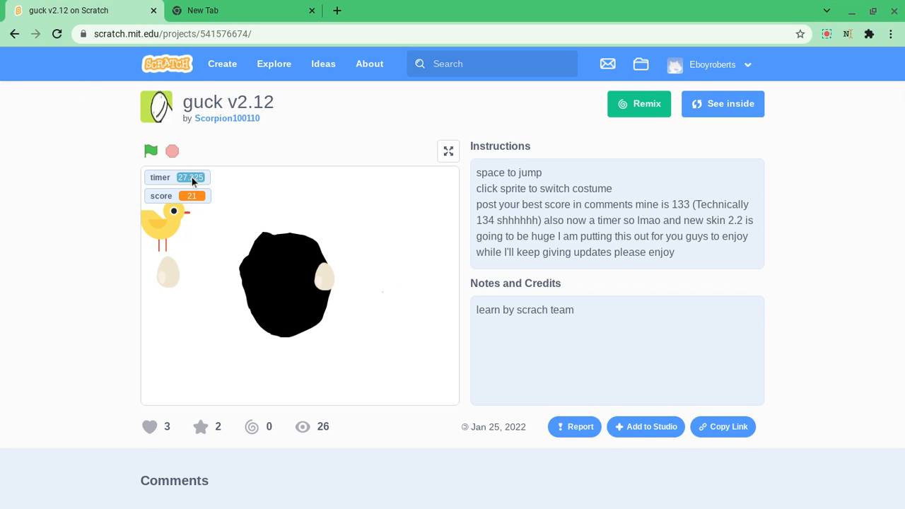
pyautogui.scroll(-3)
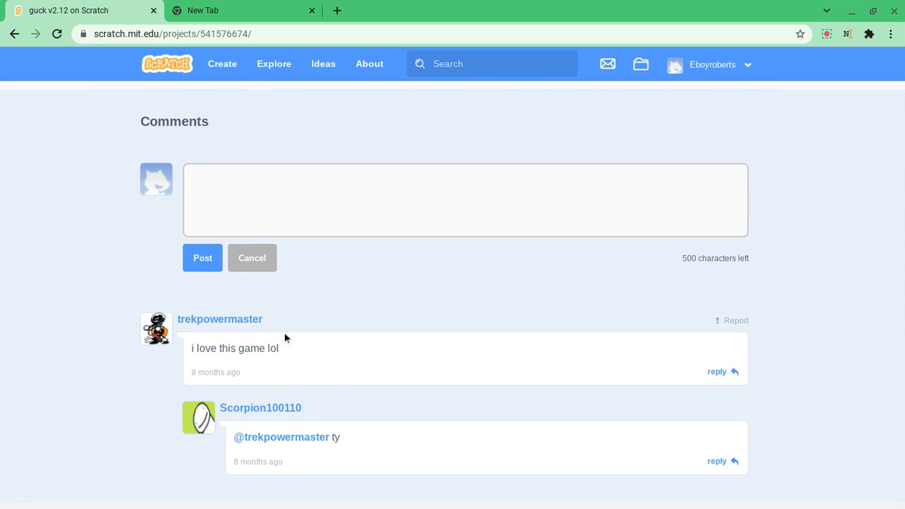
pyautogui.click(220, 319)
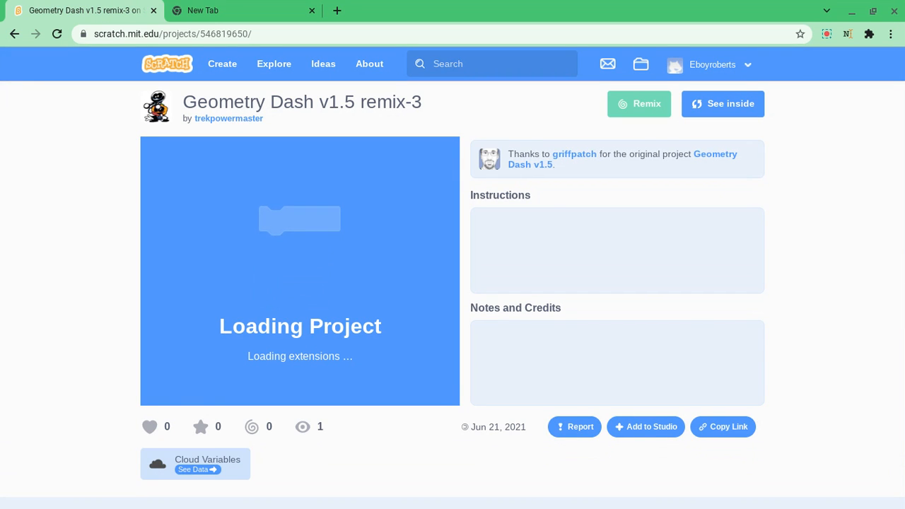
pyautogui.scroll(-3)
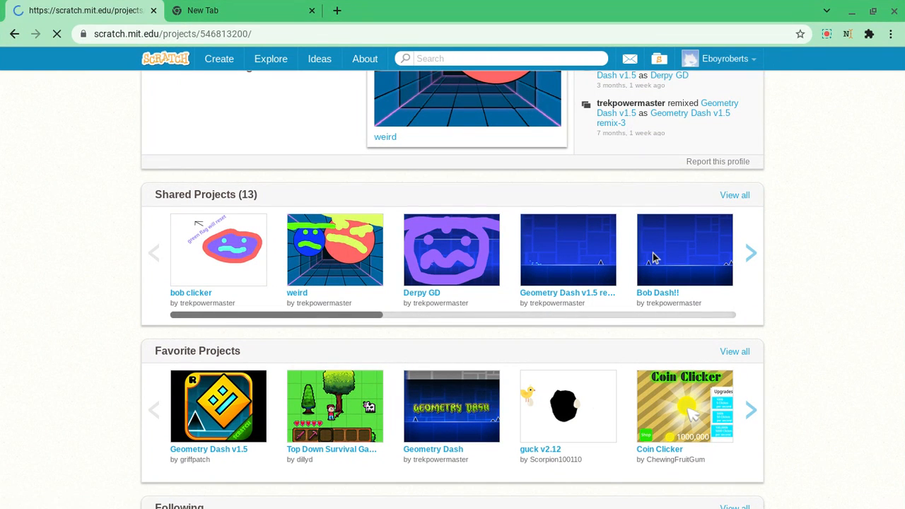
# - Open Bob Dash!!, get past its title screen, and start the Stereo Madness level
pyautogui.click(684, 250)
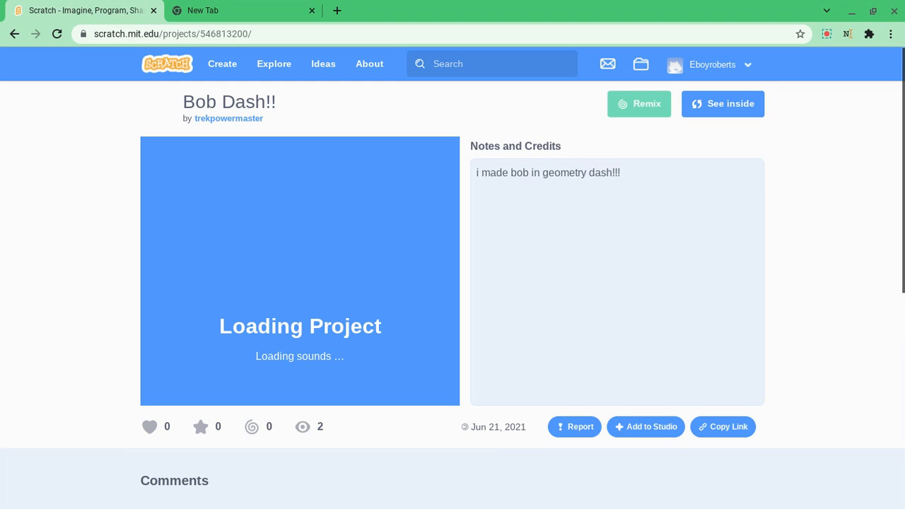
pyautogui.scroll(-3)
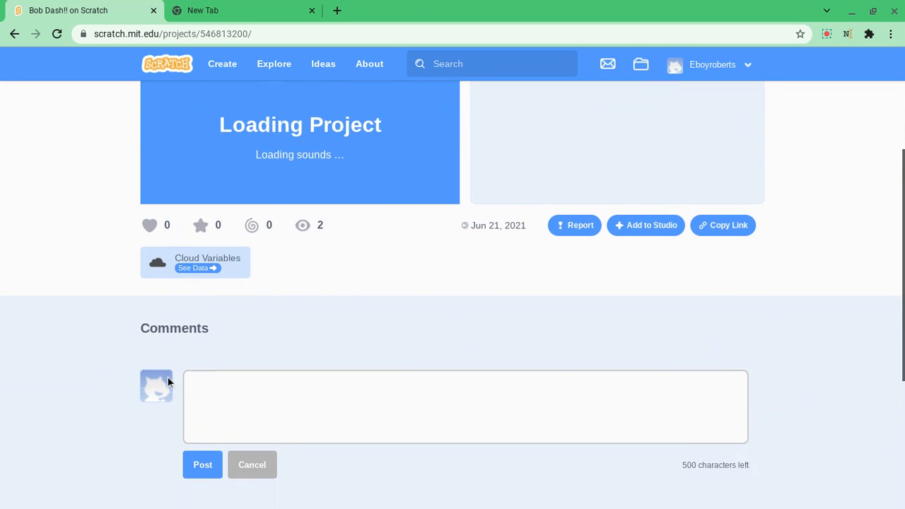
pyautogui.scroll(3)
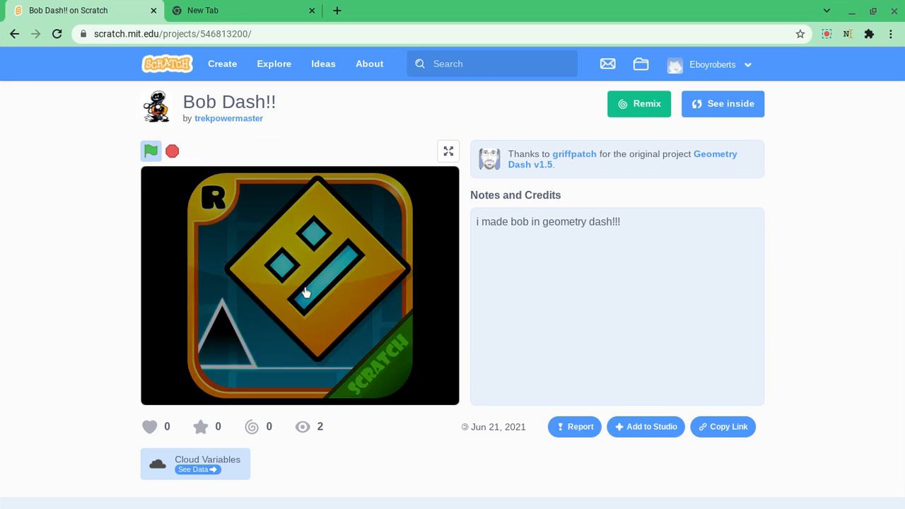
pyautogui.click(151, 151)
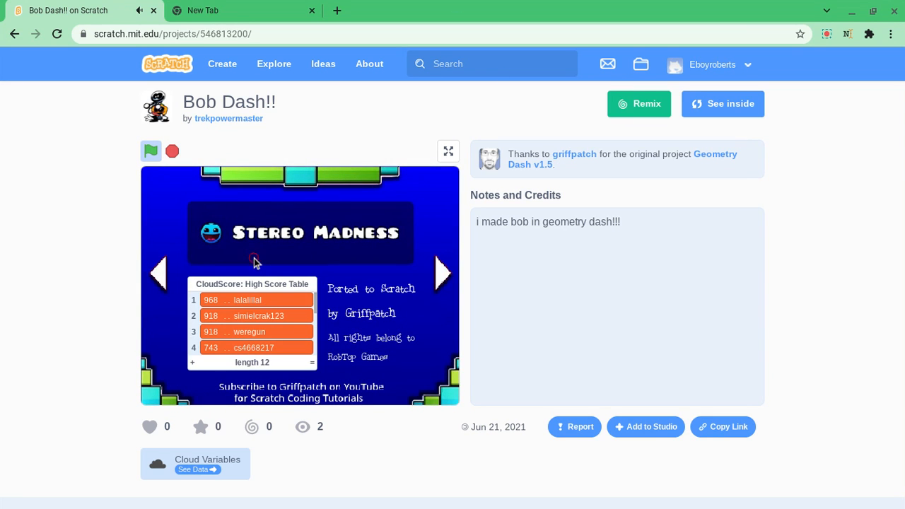
pyautogui.click(171, 151)
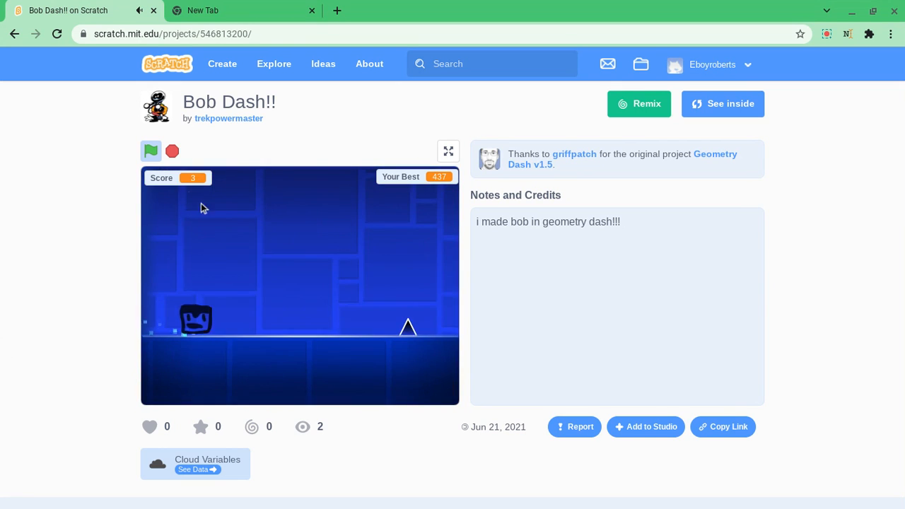
pyautogui.moveTo(16, 34)
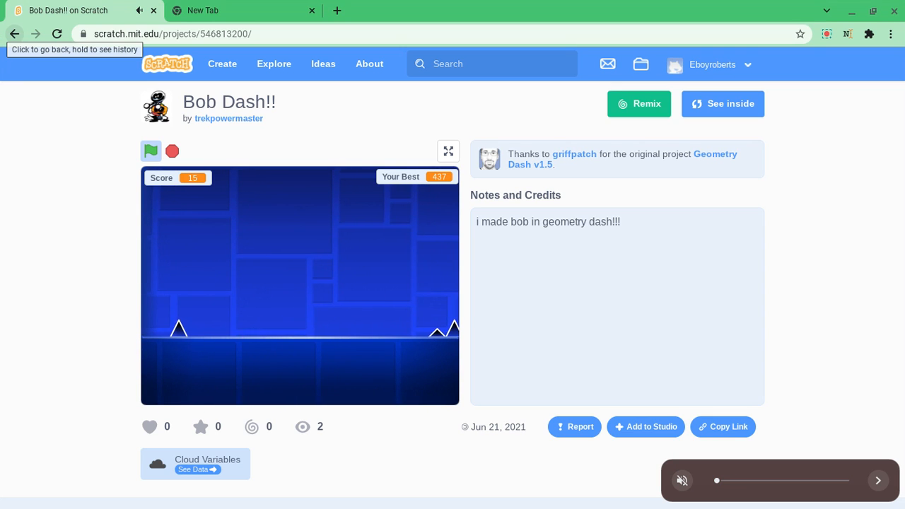
pyautogui.moveTo(563, 373)
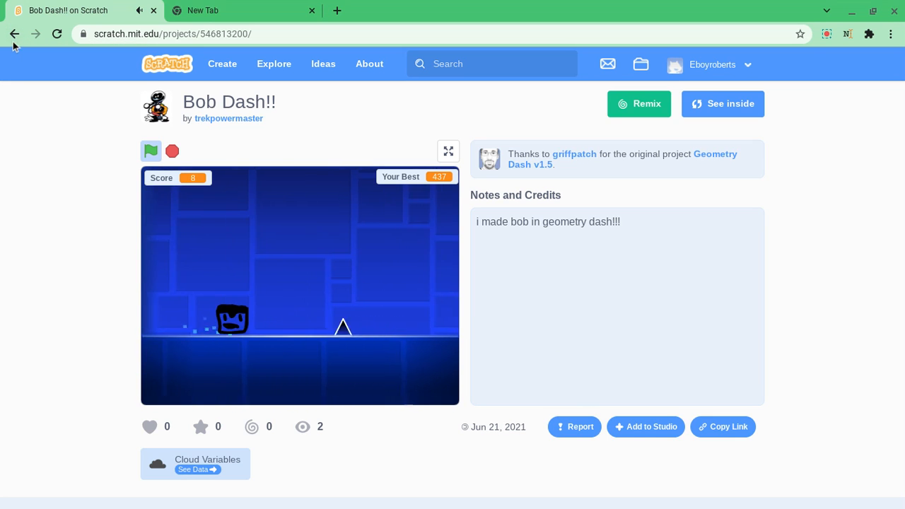
pyautogui.click(228, 118)
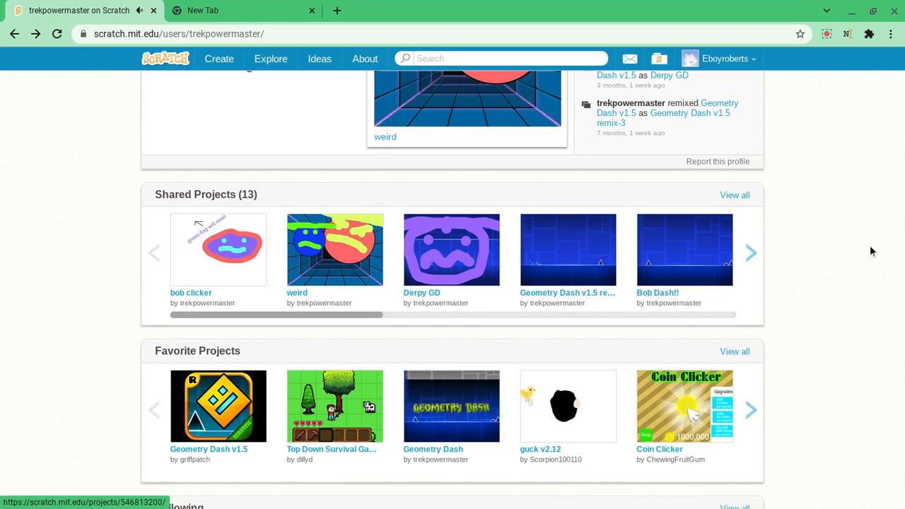
pyautogui.click(751, 253)
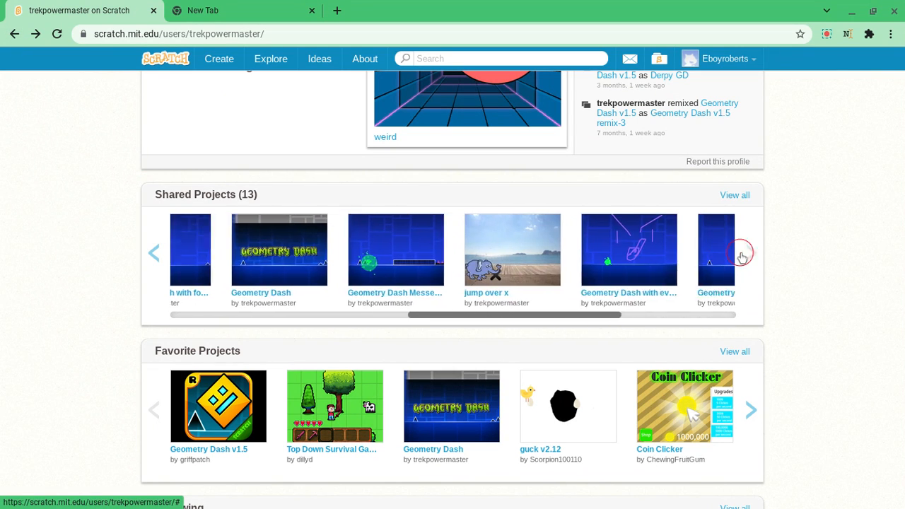
pyautogui.click(743, 253)
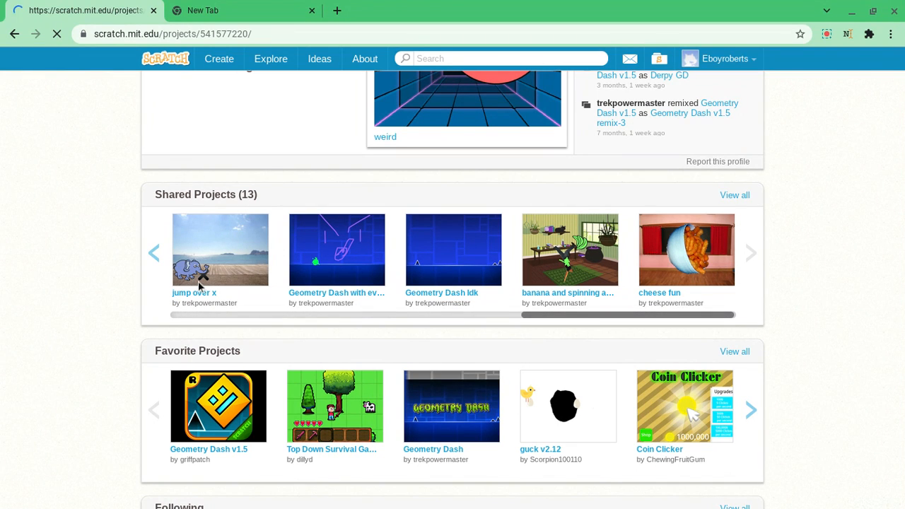
pyautogui.click(220, 250)
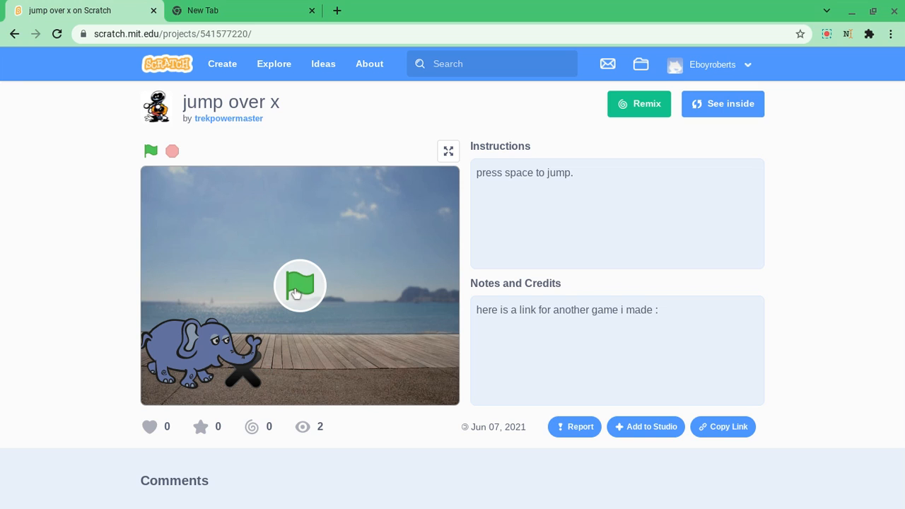
pyautogui.click(299, 286)
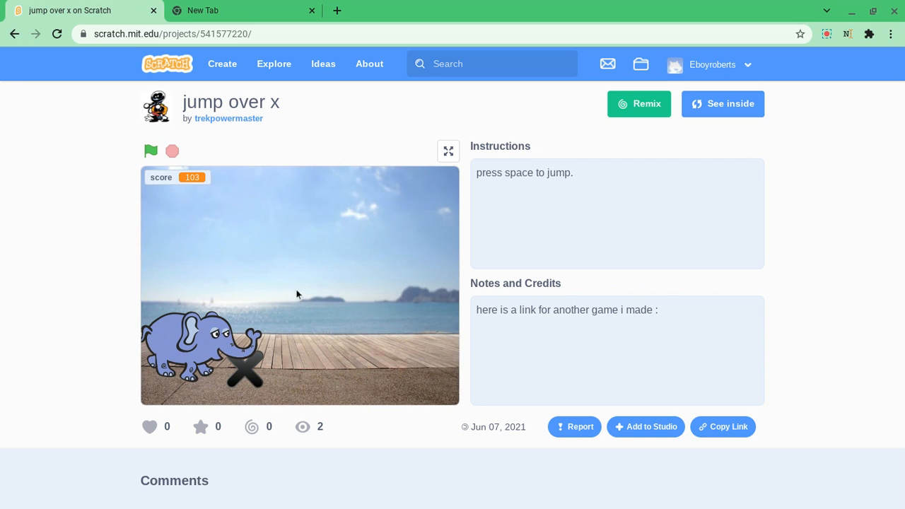
pyautogui.moveTo(336, 398)
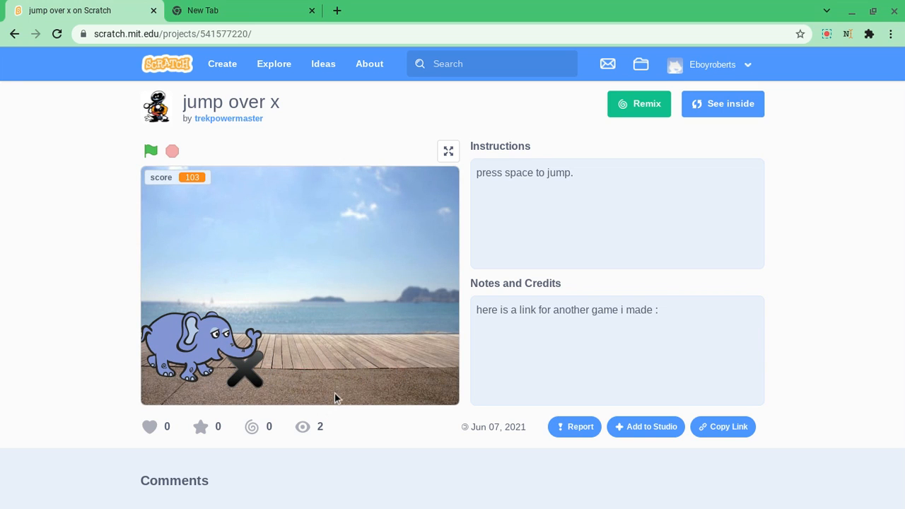
pyautogui.click(150, 150)
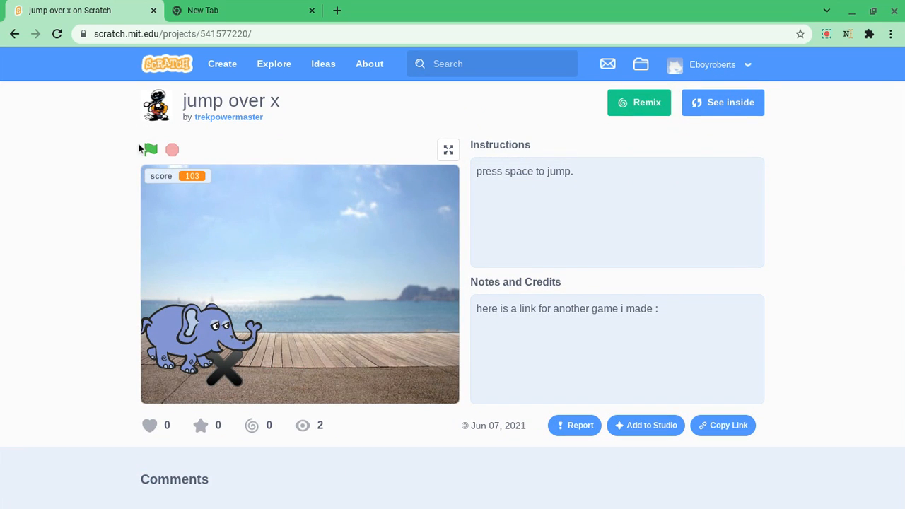
pyautogui.click(149, 149)
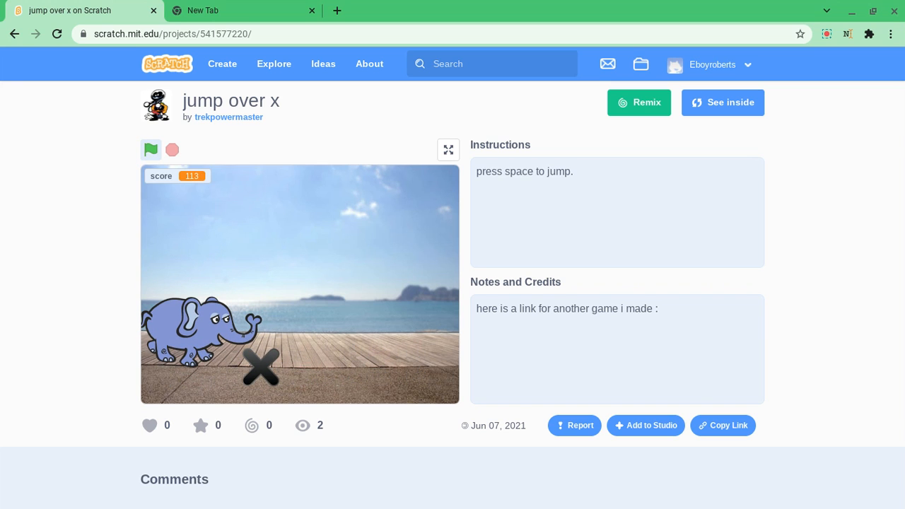
pyautogui.click(228, 117)
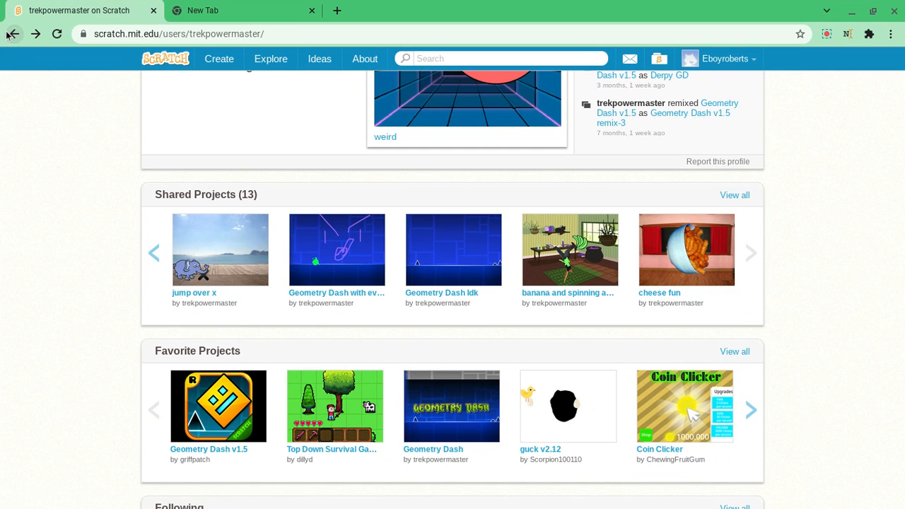
pyautogui.moveTo(435, 266)
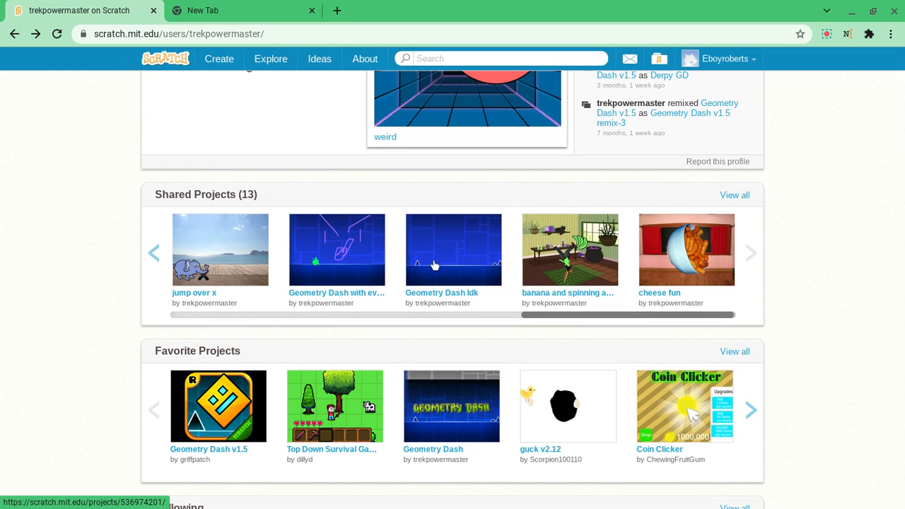
pyautogui.click(337, 249)
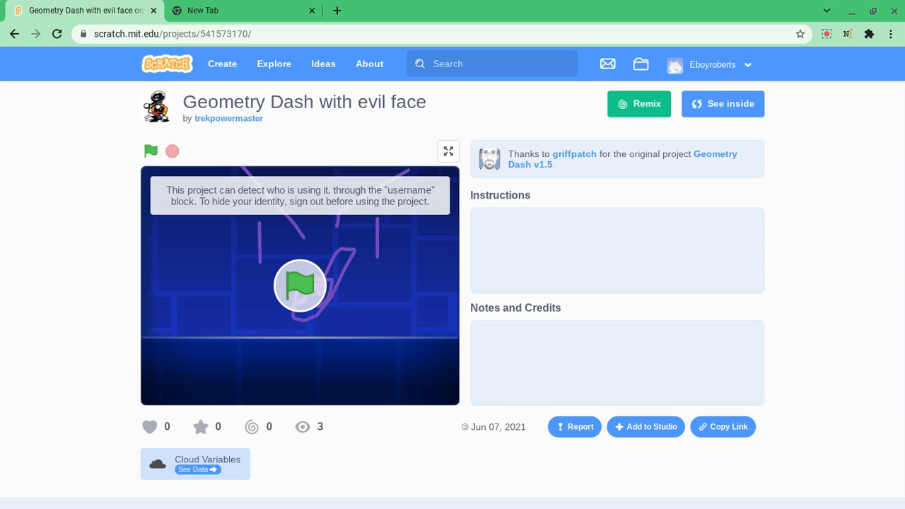
pyautogui.moveTo(854, 175)
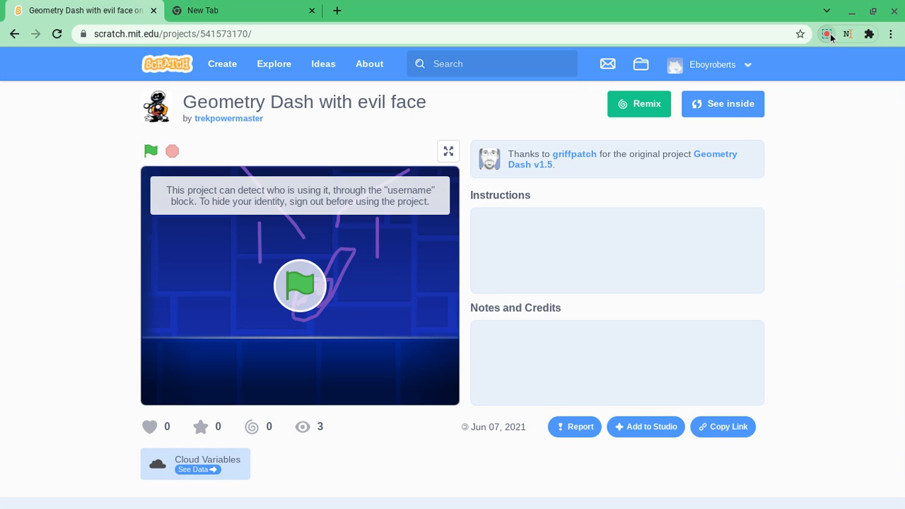
pyautogui.moveTo(147, 491)
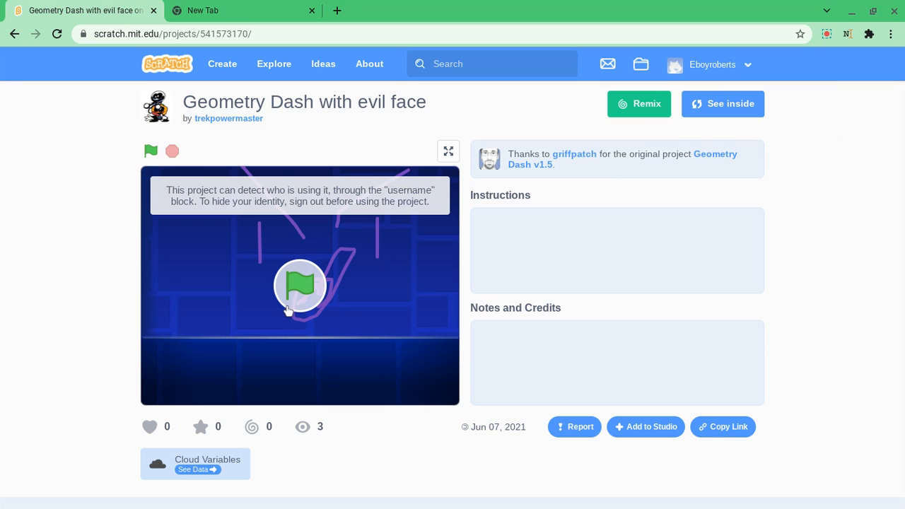
# - Start Geometry Dash with evil face and play the Stereo Madness level to a best of 219
pyautogui.click(300, 286)
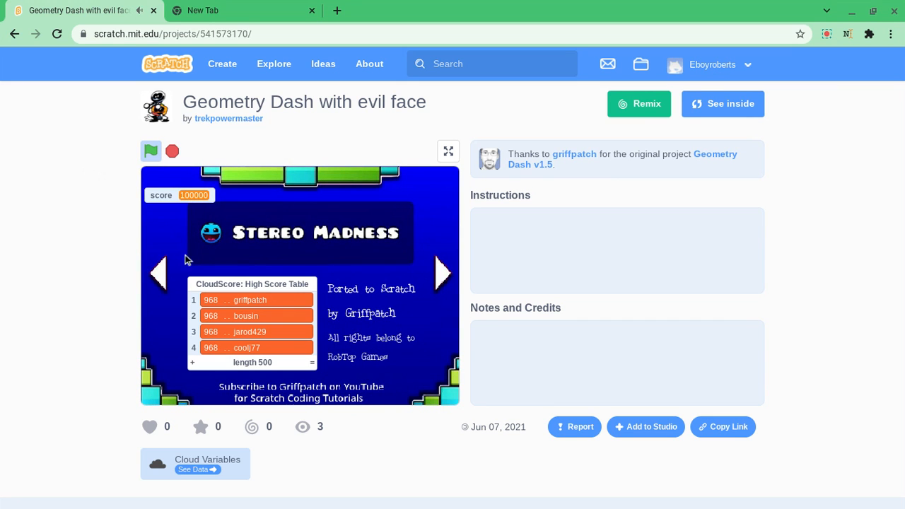
pyautogui.moveTo(210, 299)
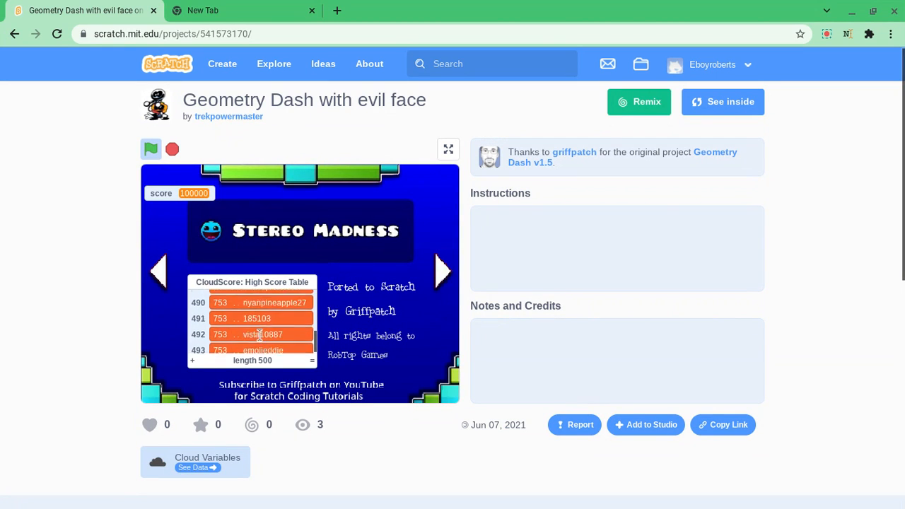
pyautogui.scroll(3)
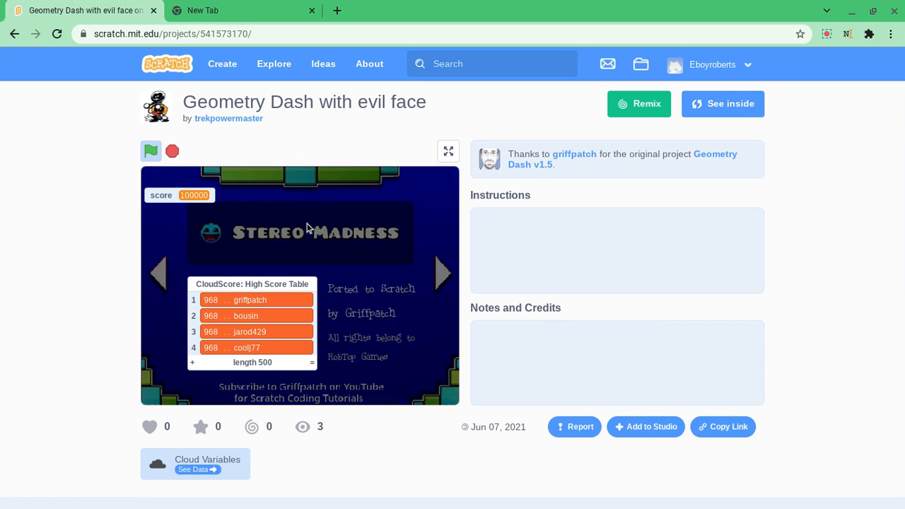
pyautogui.click(150, 151)
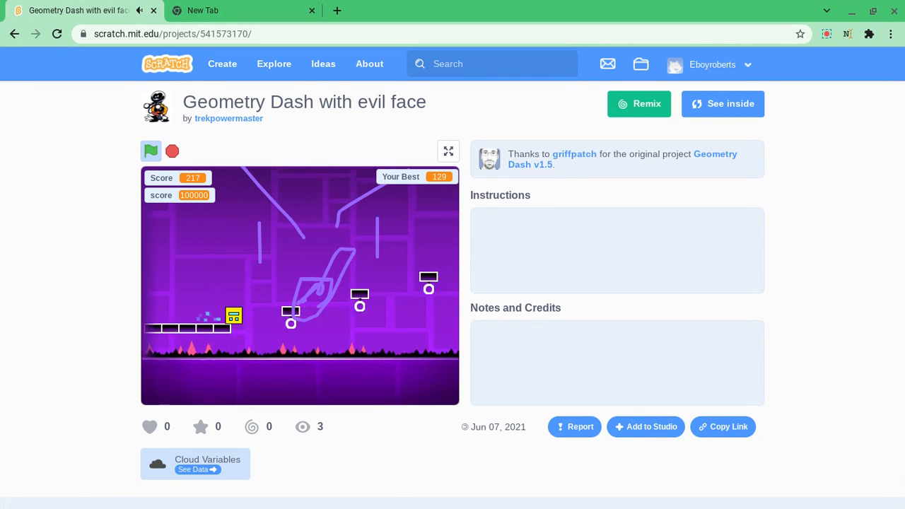
pyautogui.click(151, 150)
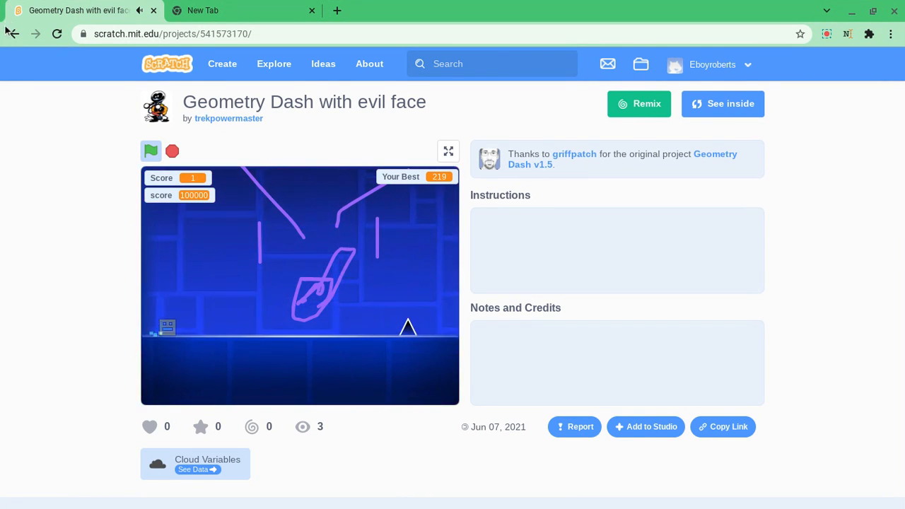
# - Return to trekpowermaster's profile and open the Geometry Dash Idk project
pyautogui.click(228, 118)
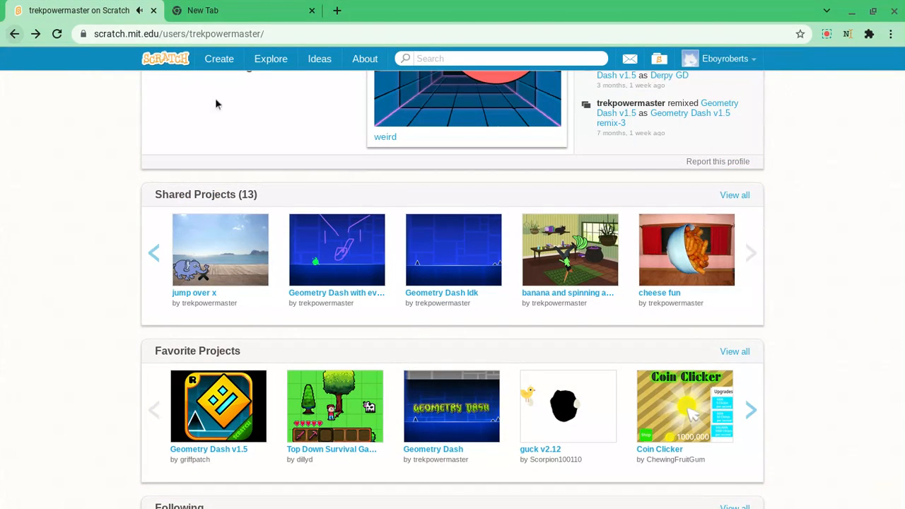
pyautogui.click(454, 250)
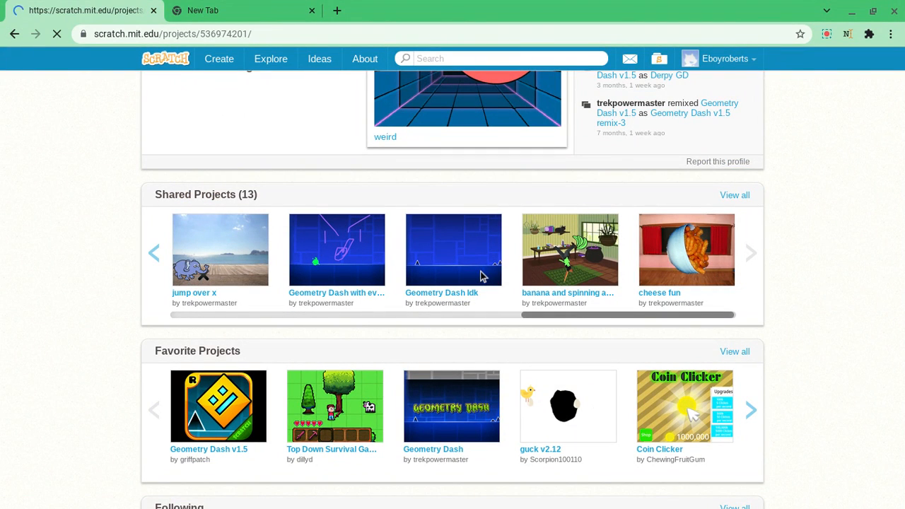
pyautogui.click(454, 249)
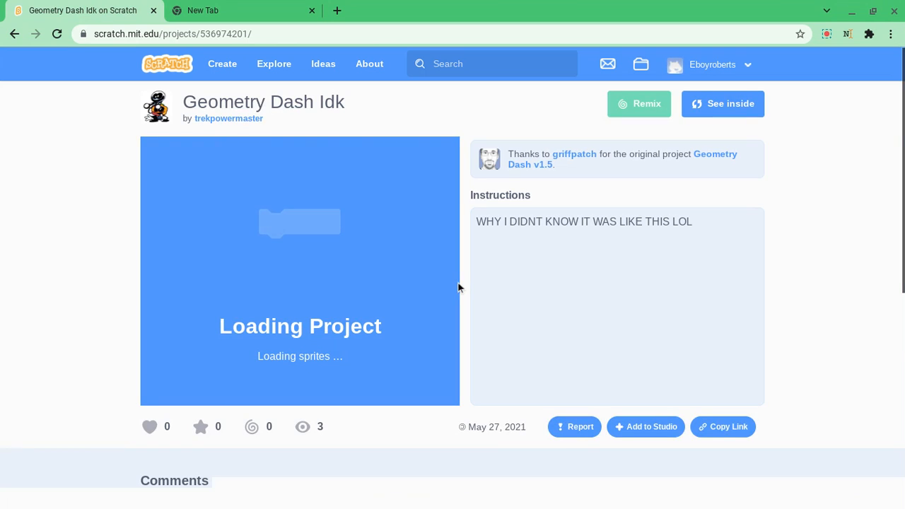